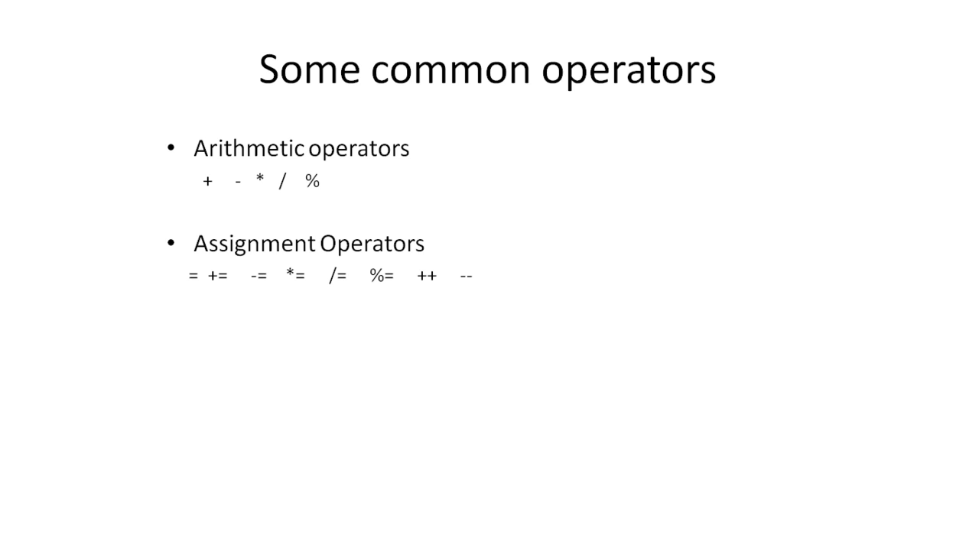
Present the increment/decrement operators slide, then reveal the Comparision bullet on the overview slide
left_click_drag(409, 260, 487, 294)
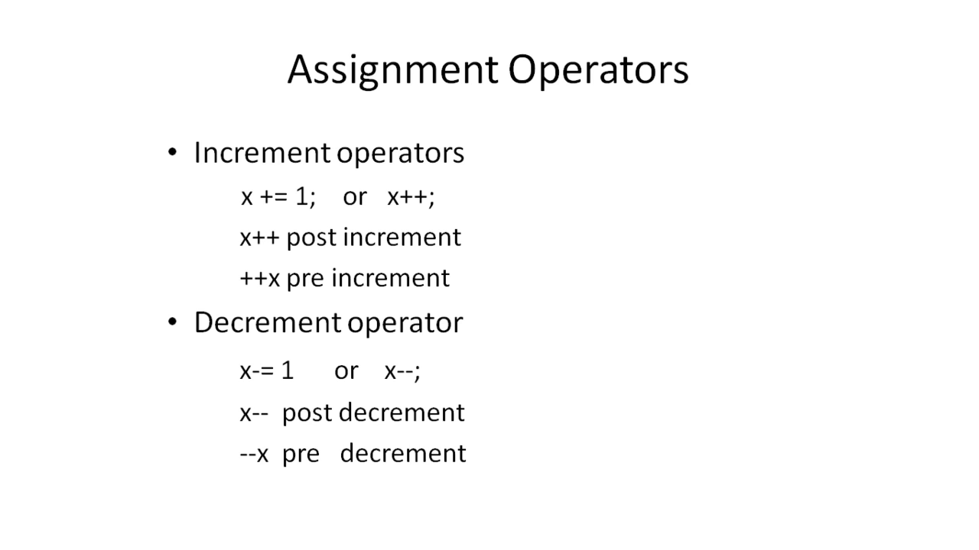
key("Left")
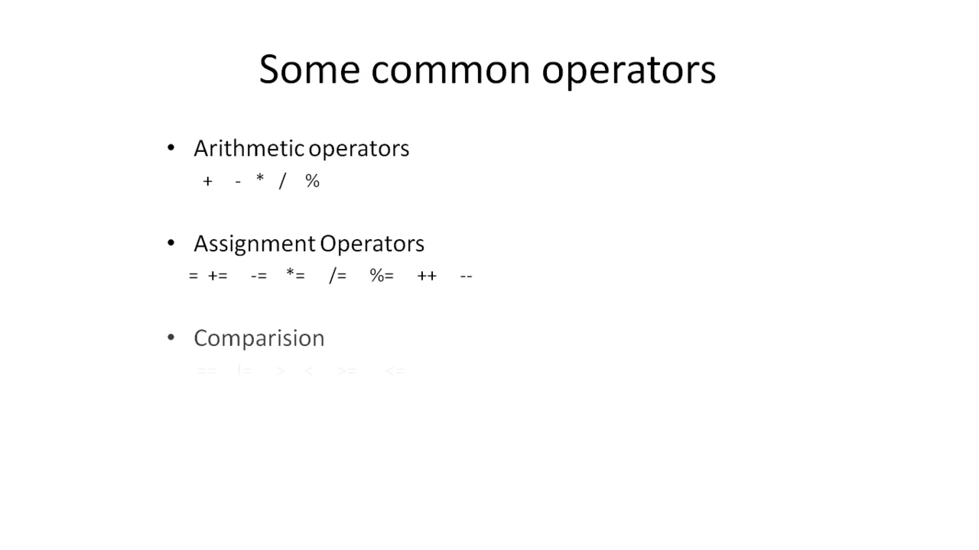